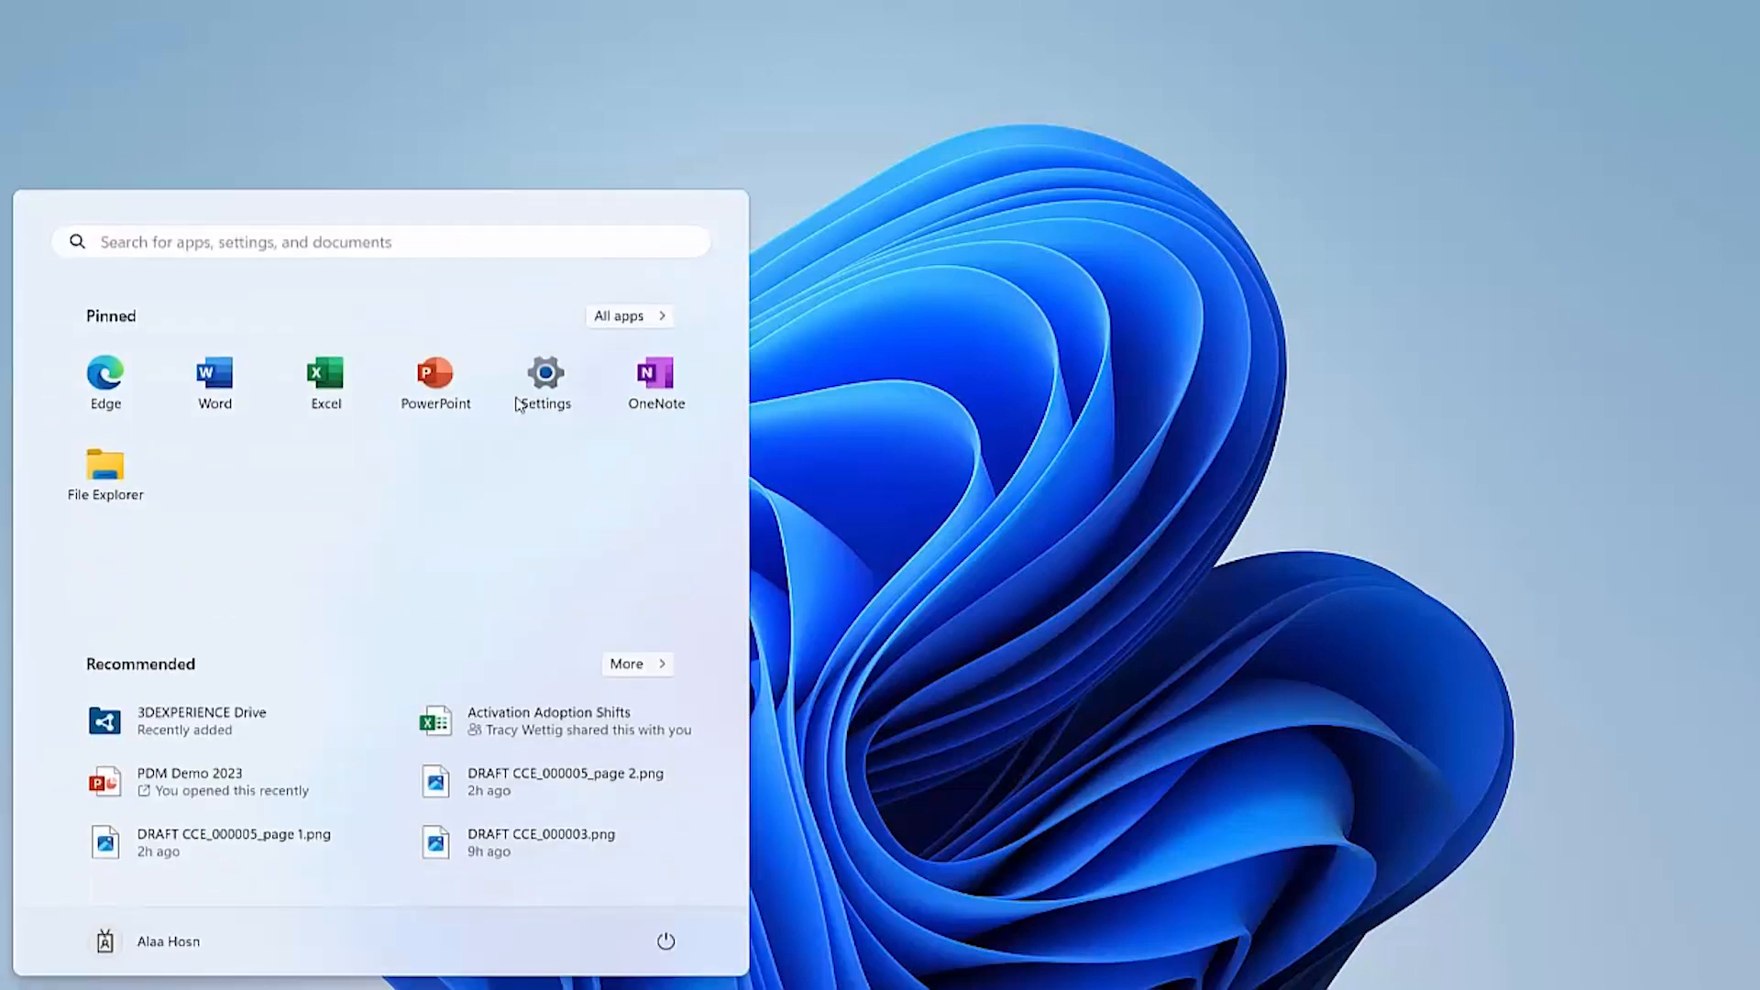
Search the Start menu for 'rx' to locate the SOLIDWORKS Rx app.
{"action": "type", "text": "rx"}
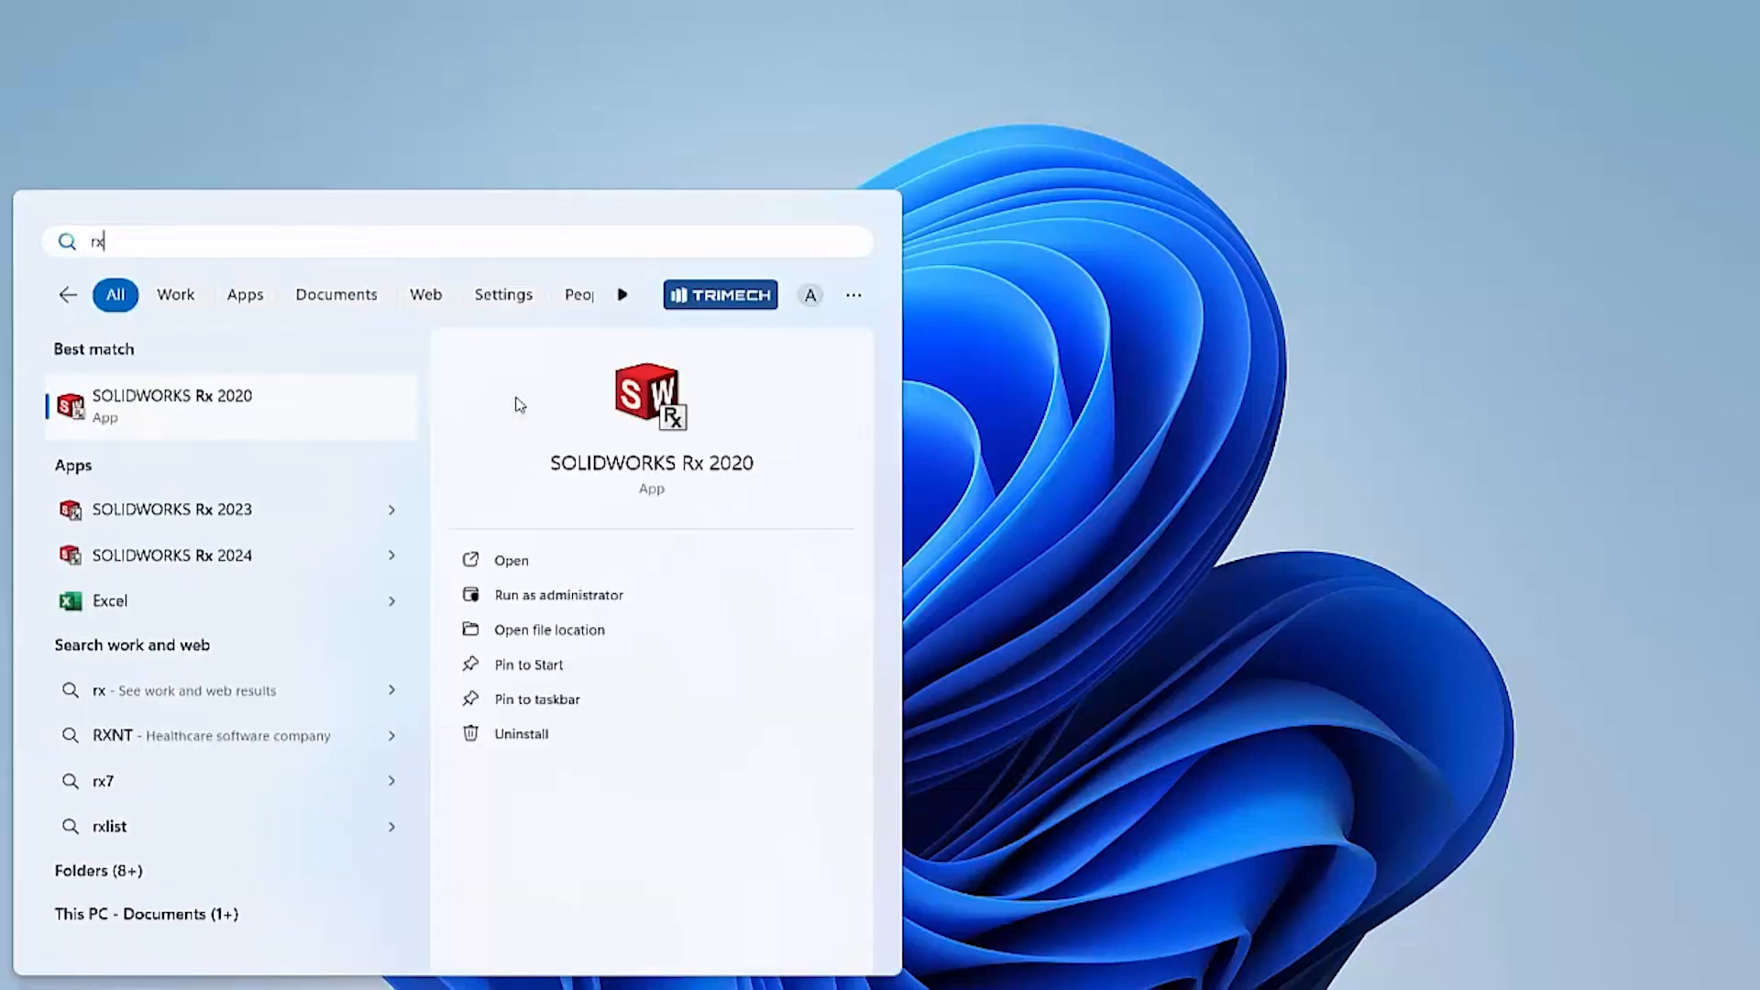
{"action": "mouse_move", "coordinate": [311, 556]}
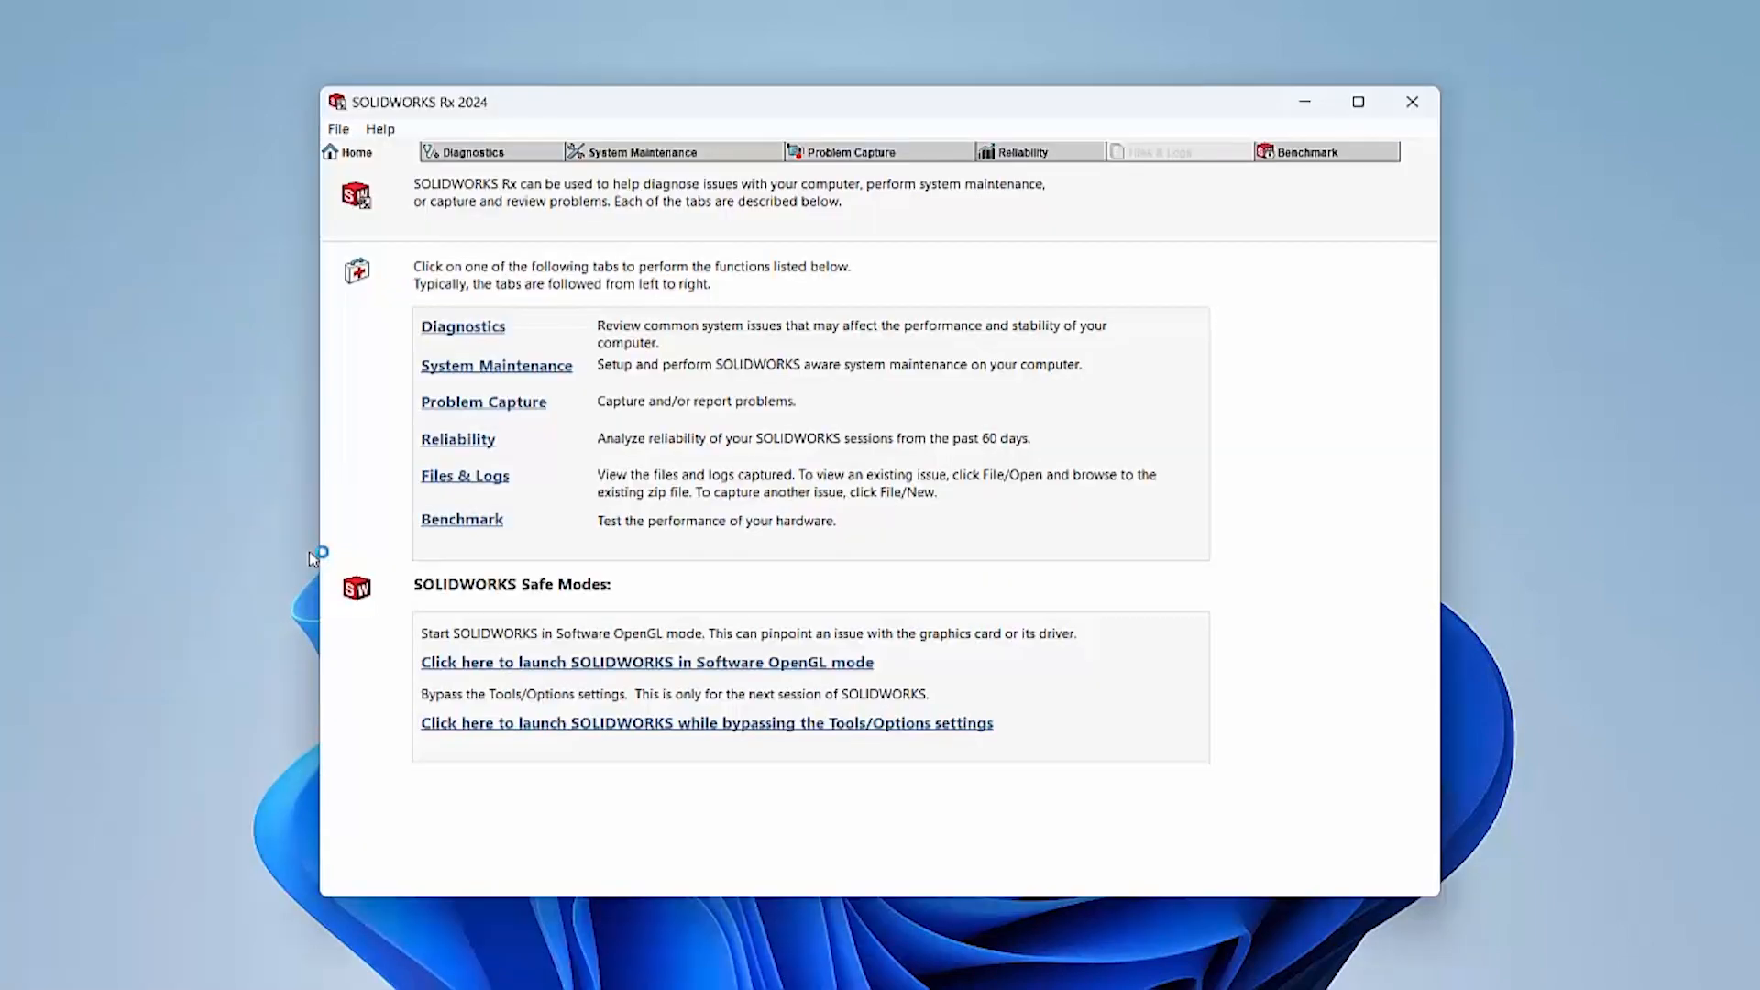
{"action": "mouse_move", "coordinate": [851, 671]}
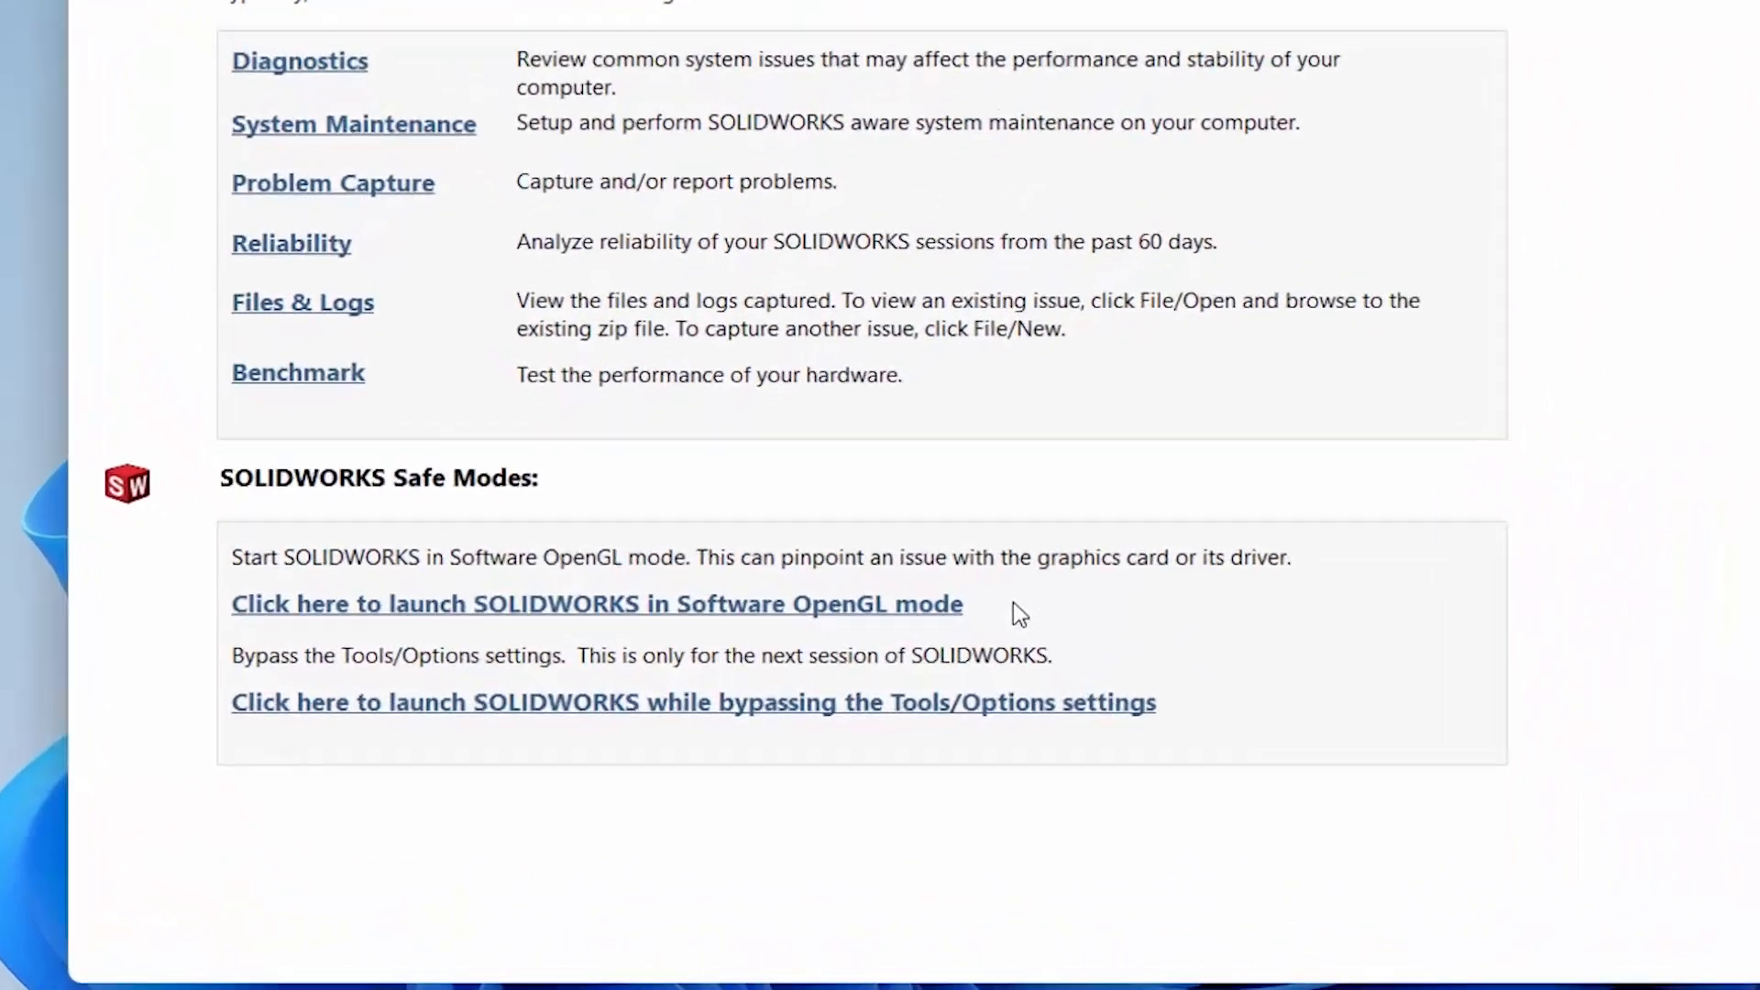
{"action": "scroll", "scroll_direction": "down", "scroll_amount": 3}
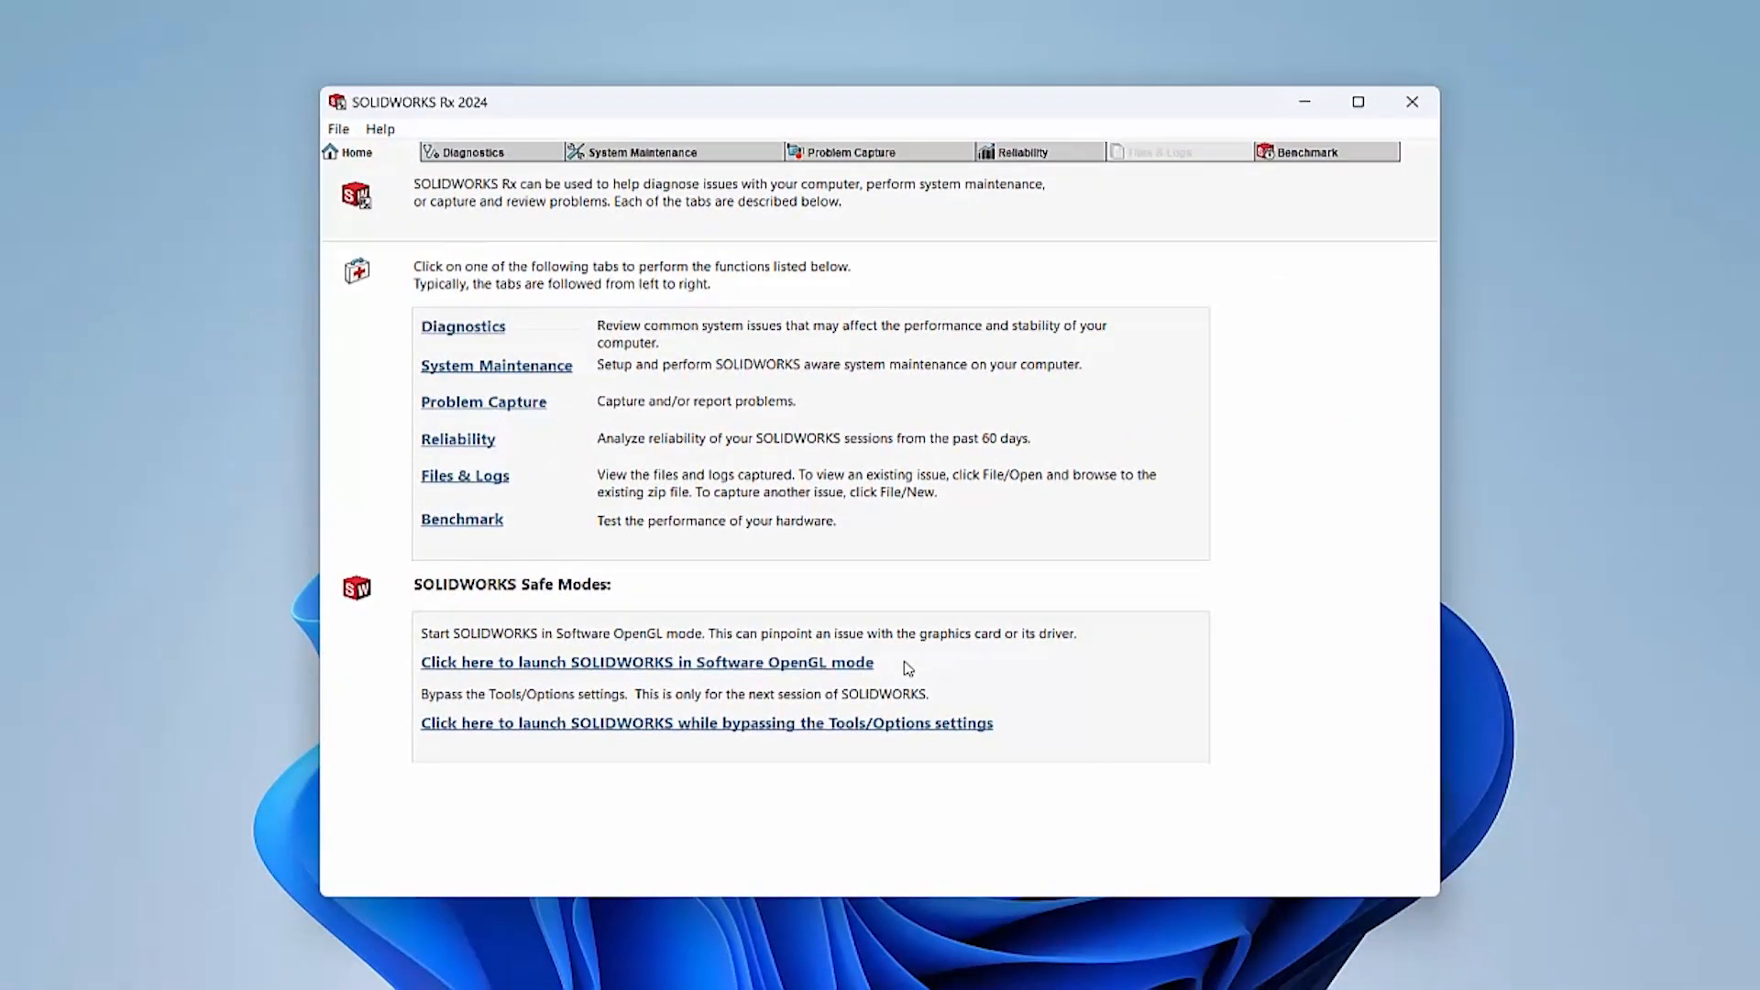
Launch SOLIDWORKS in Software OpenGL mode from Rx and dismiss the Welcome dialog.
{"action": "left_click", "coordinate": [646, 662]}
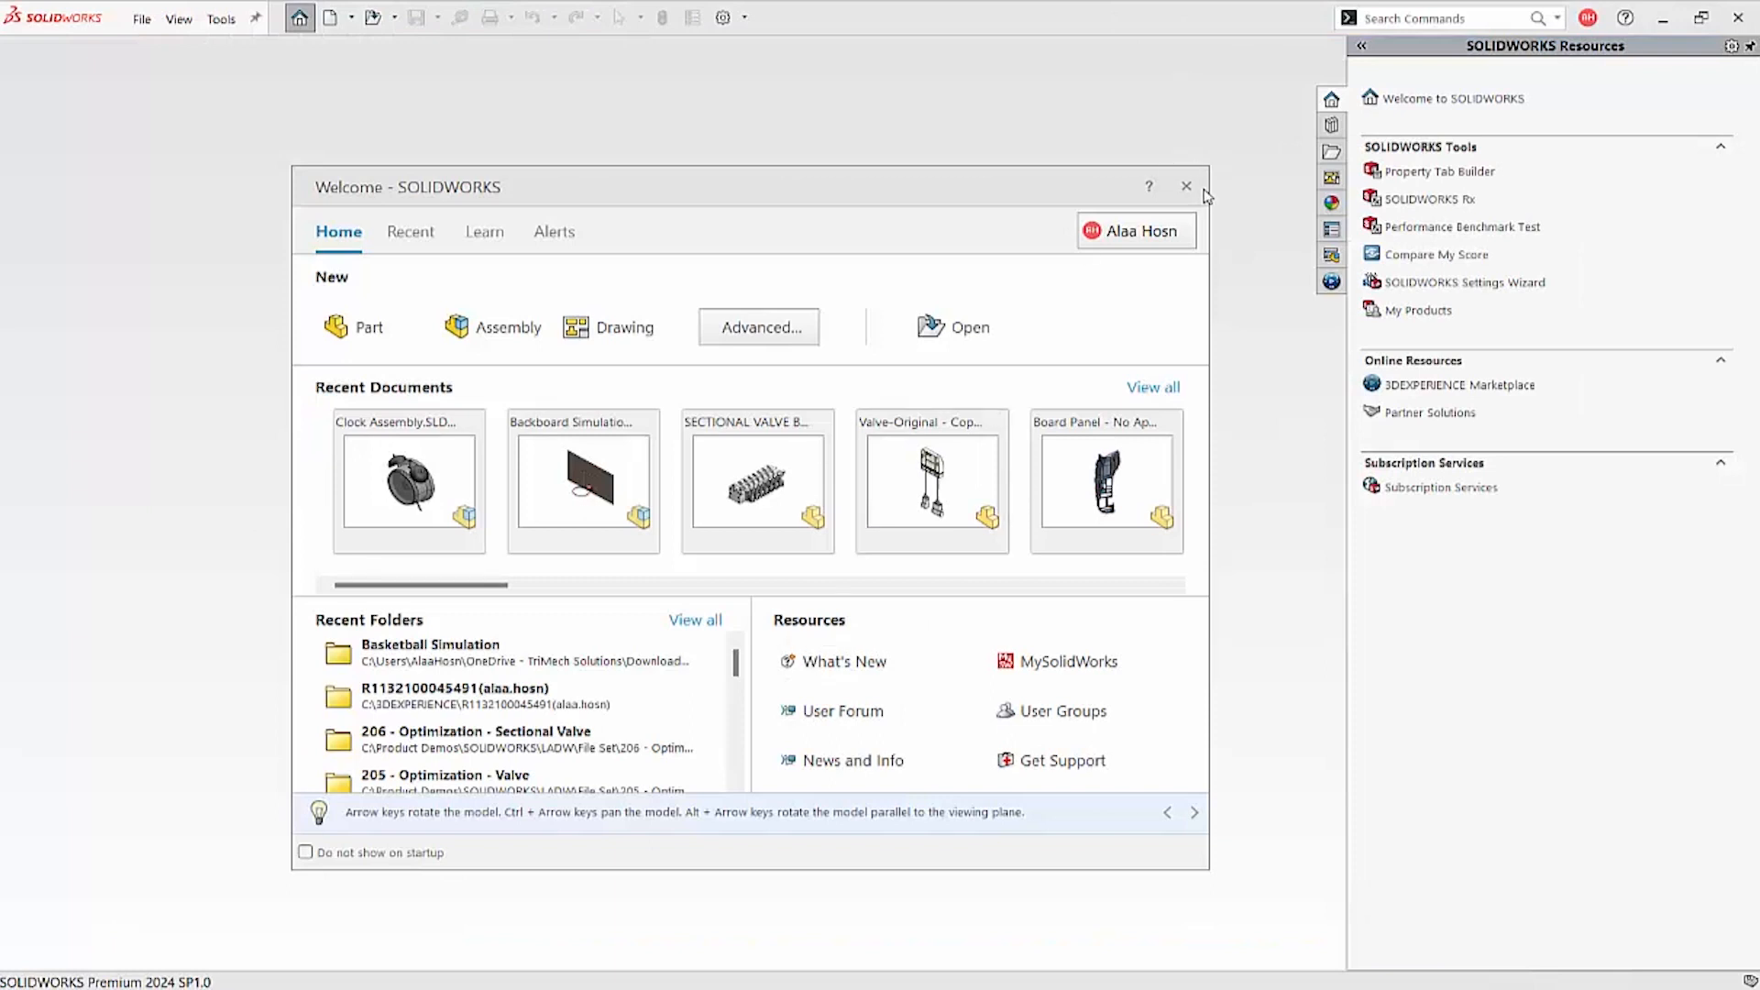
{"action": "left_click", "coordinate": [1187, 185]}
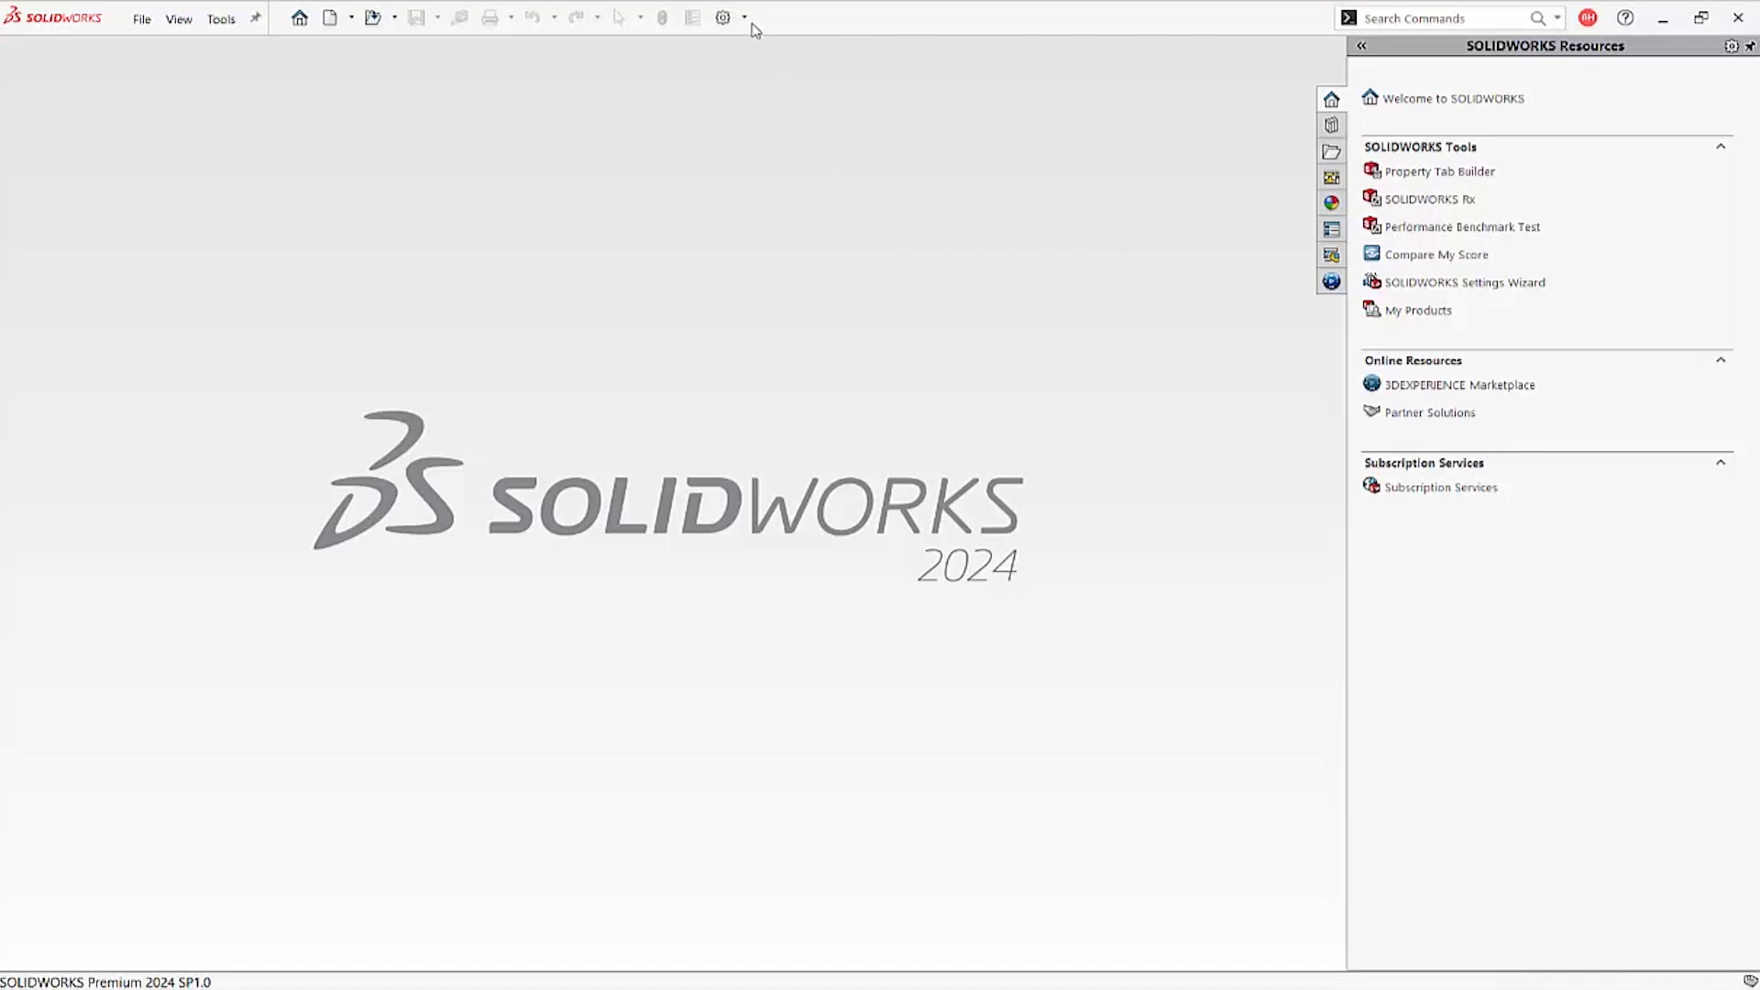
{"action": "left_click", "coordinate": [722, 17]}
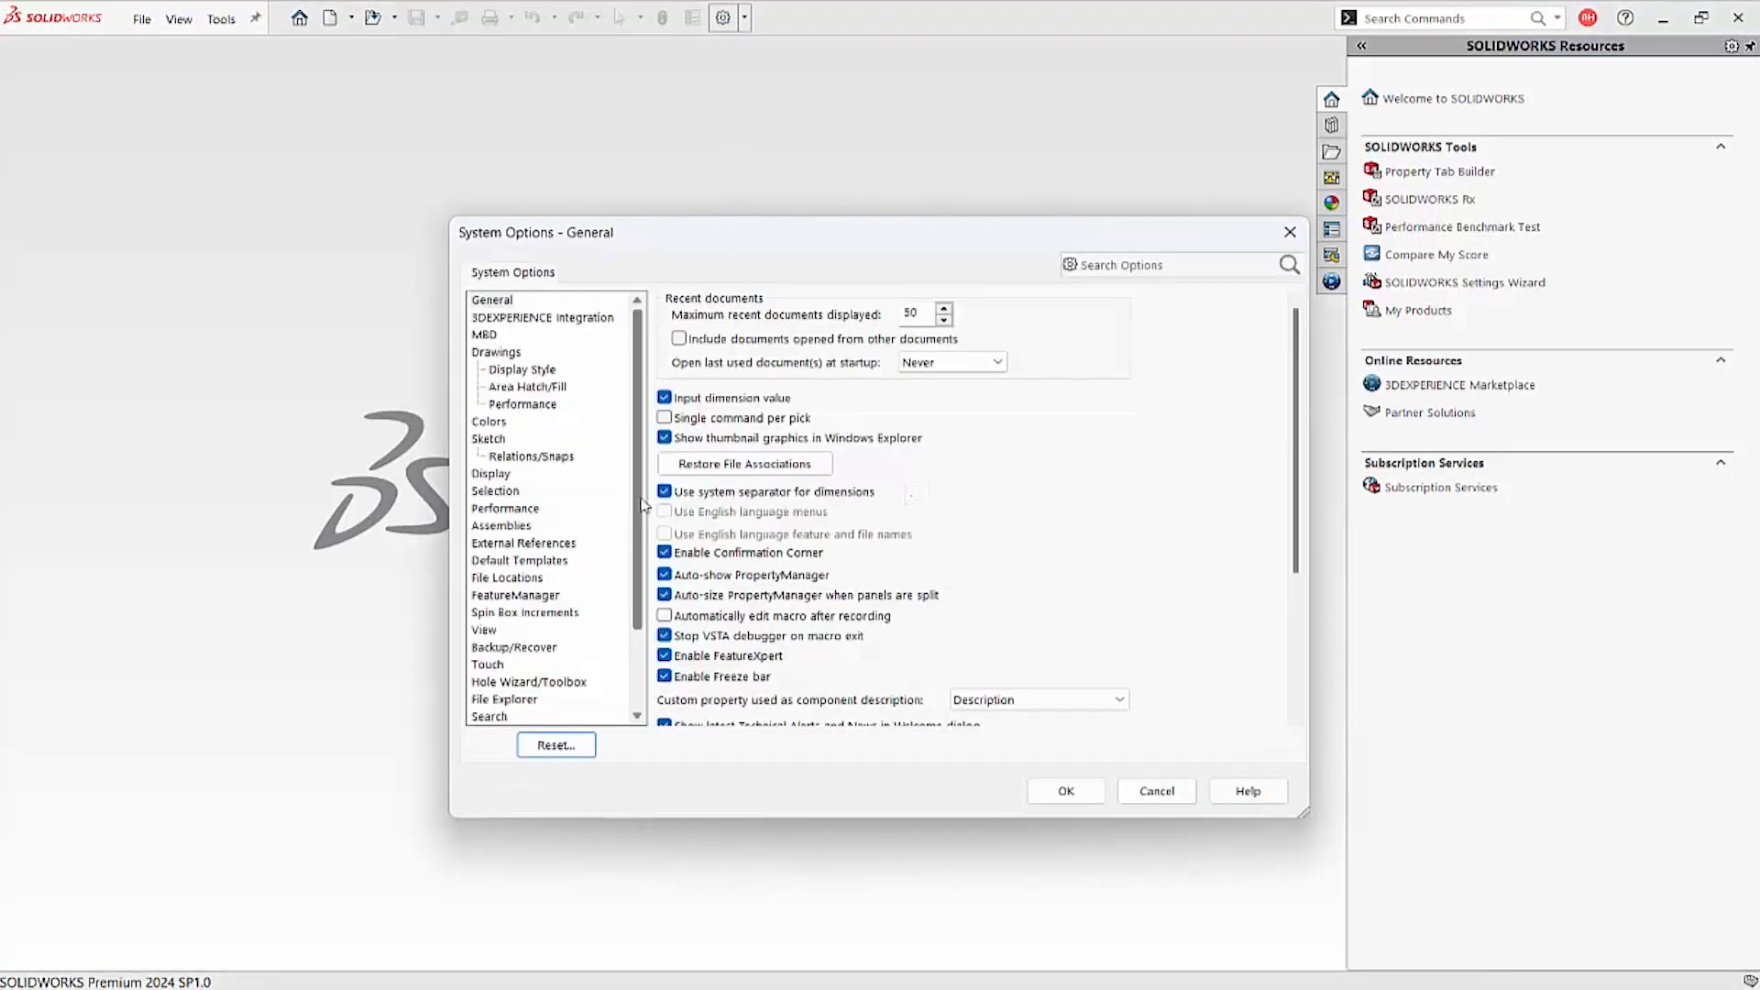
{"action": "left_click", "coordinate": [519, 422]}
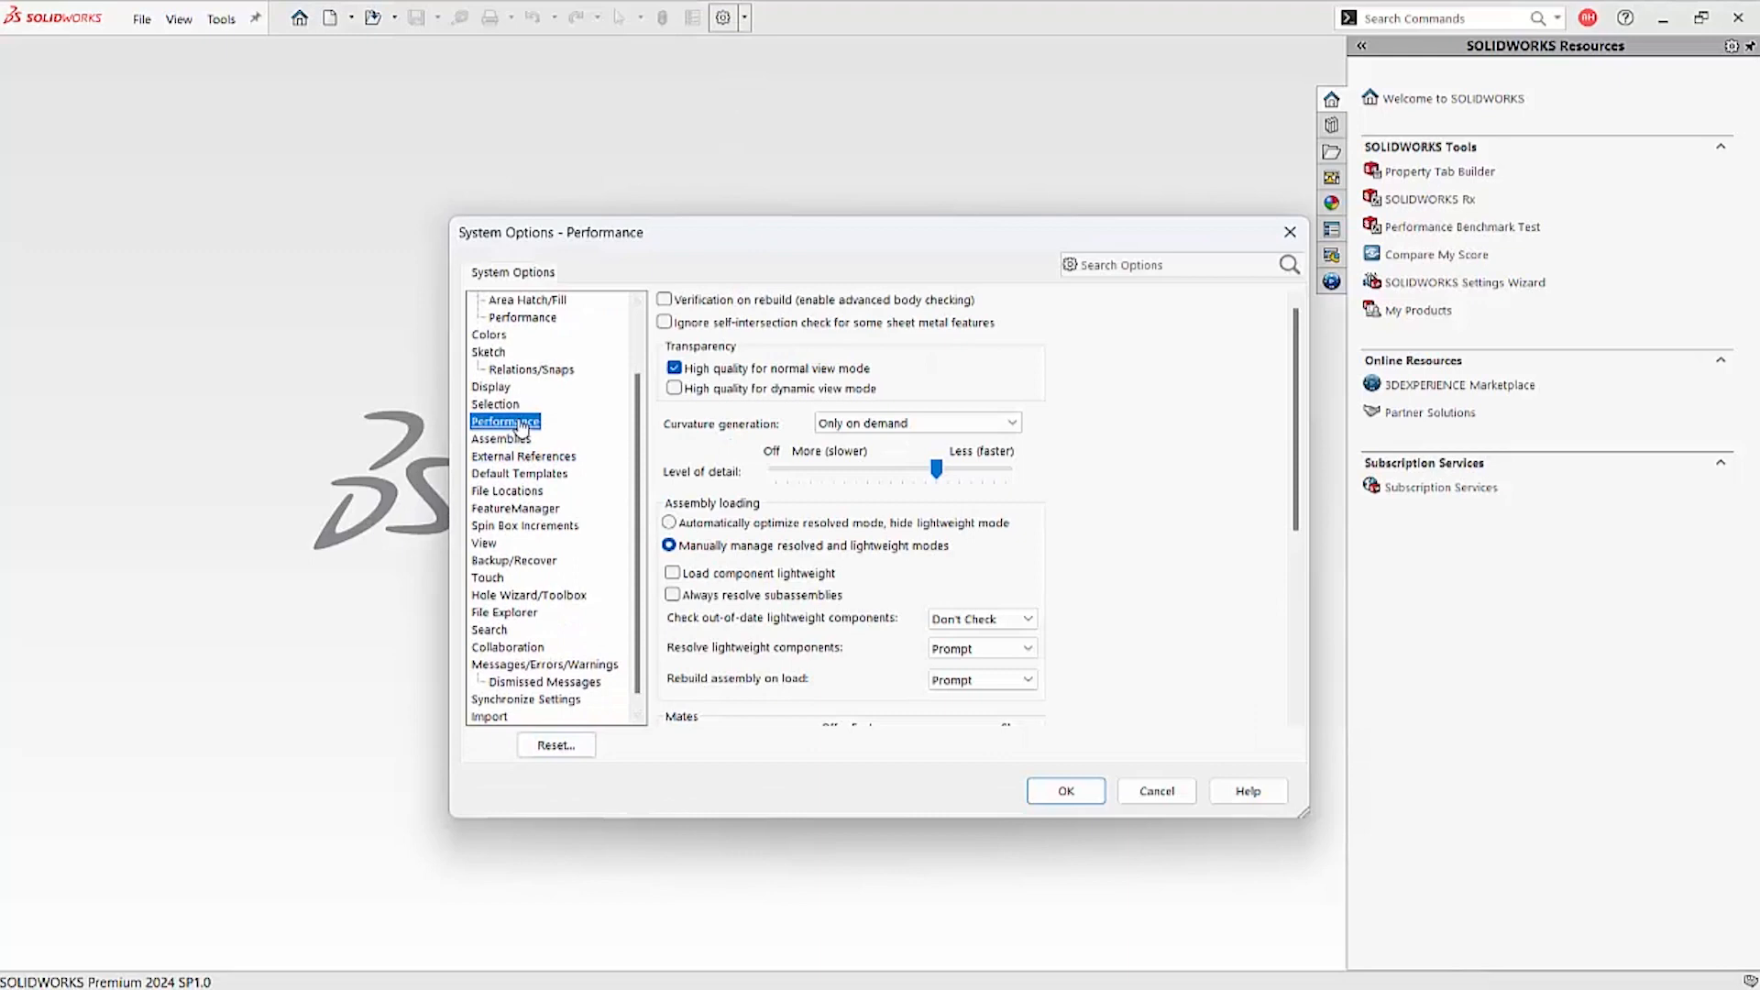
{"action": "scroll", "scroll_direction": "down", "scroll_amount": 3}
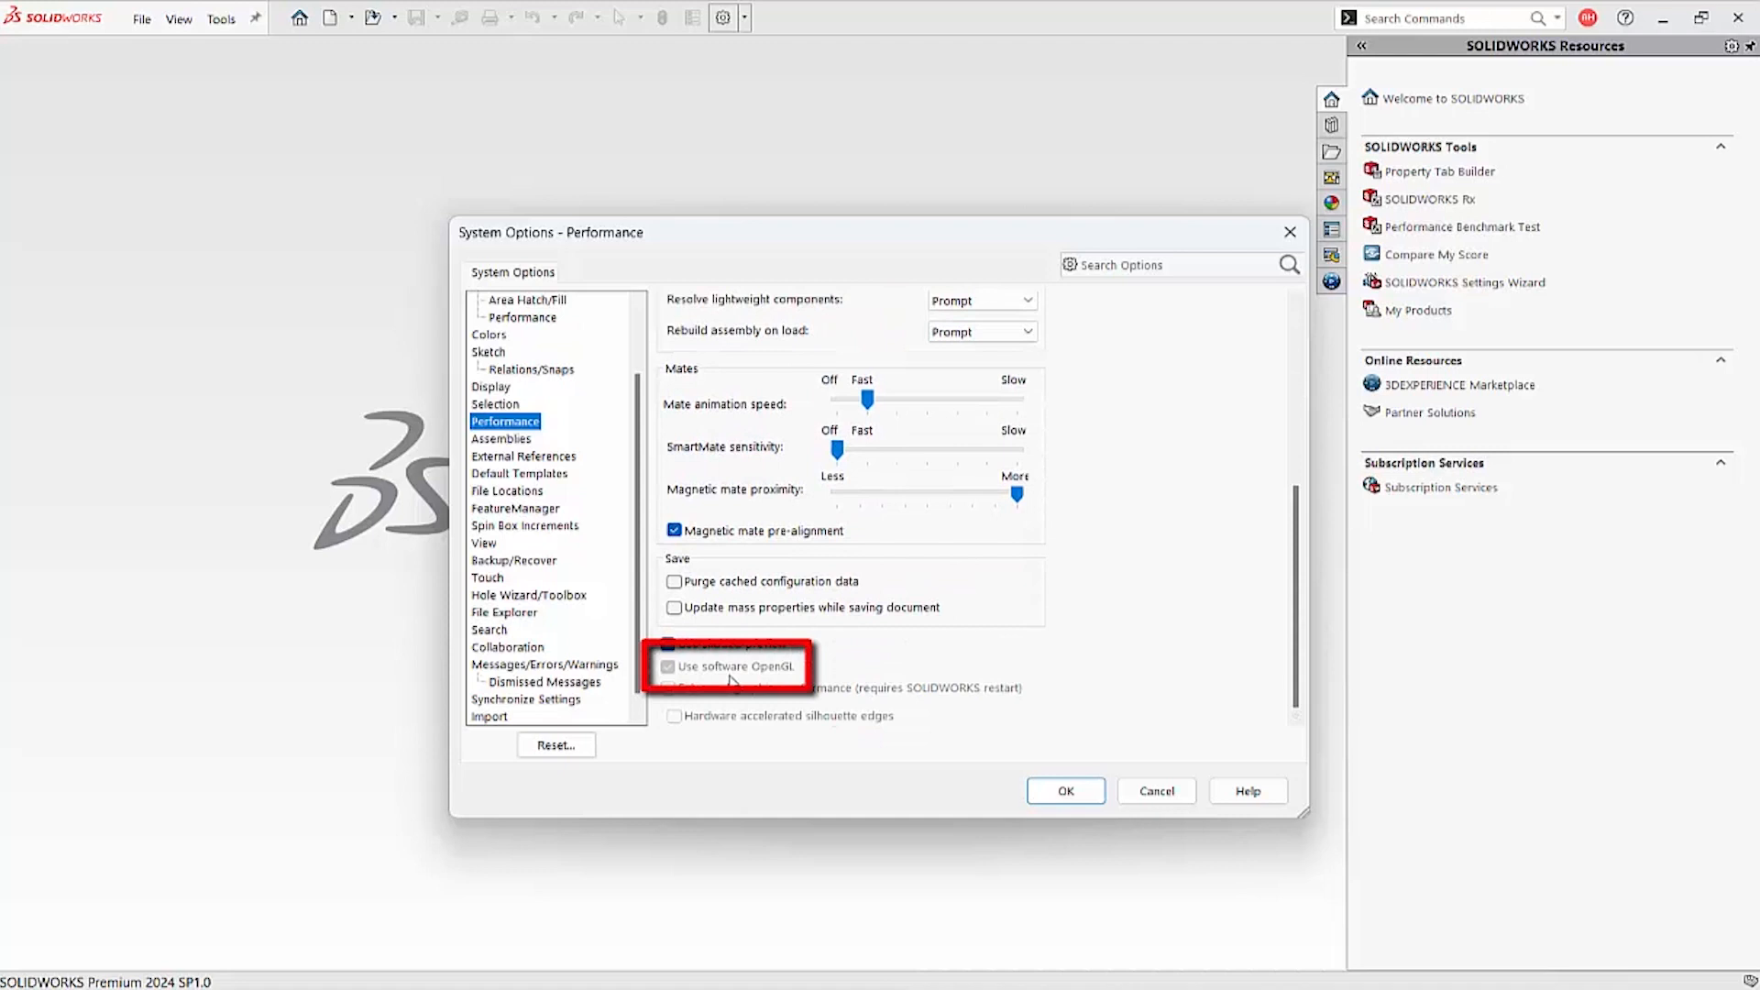
{"action": "left_click", "coordinate": [667, 643]}
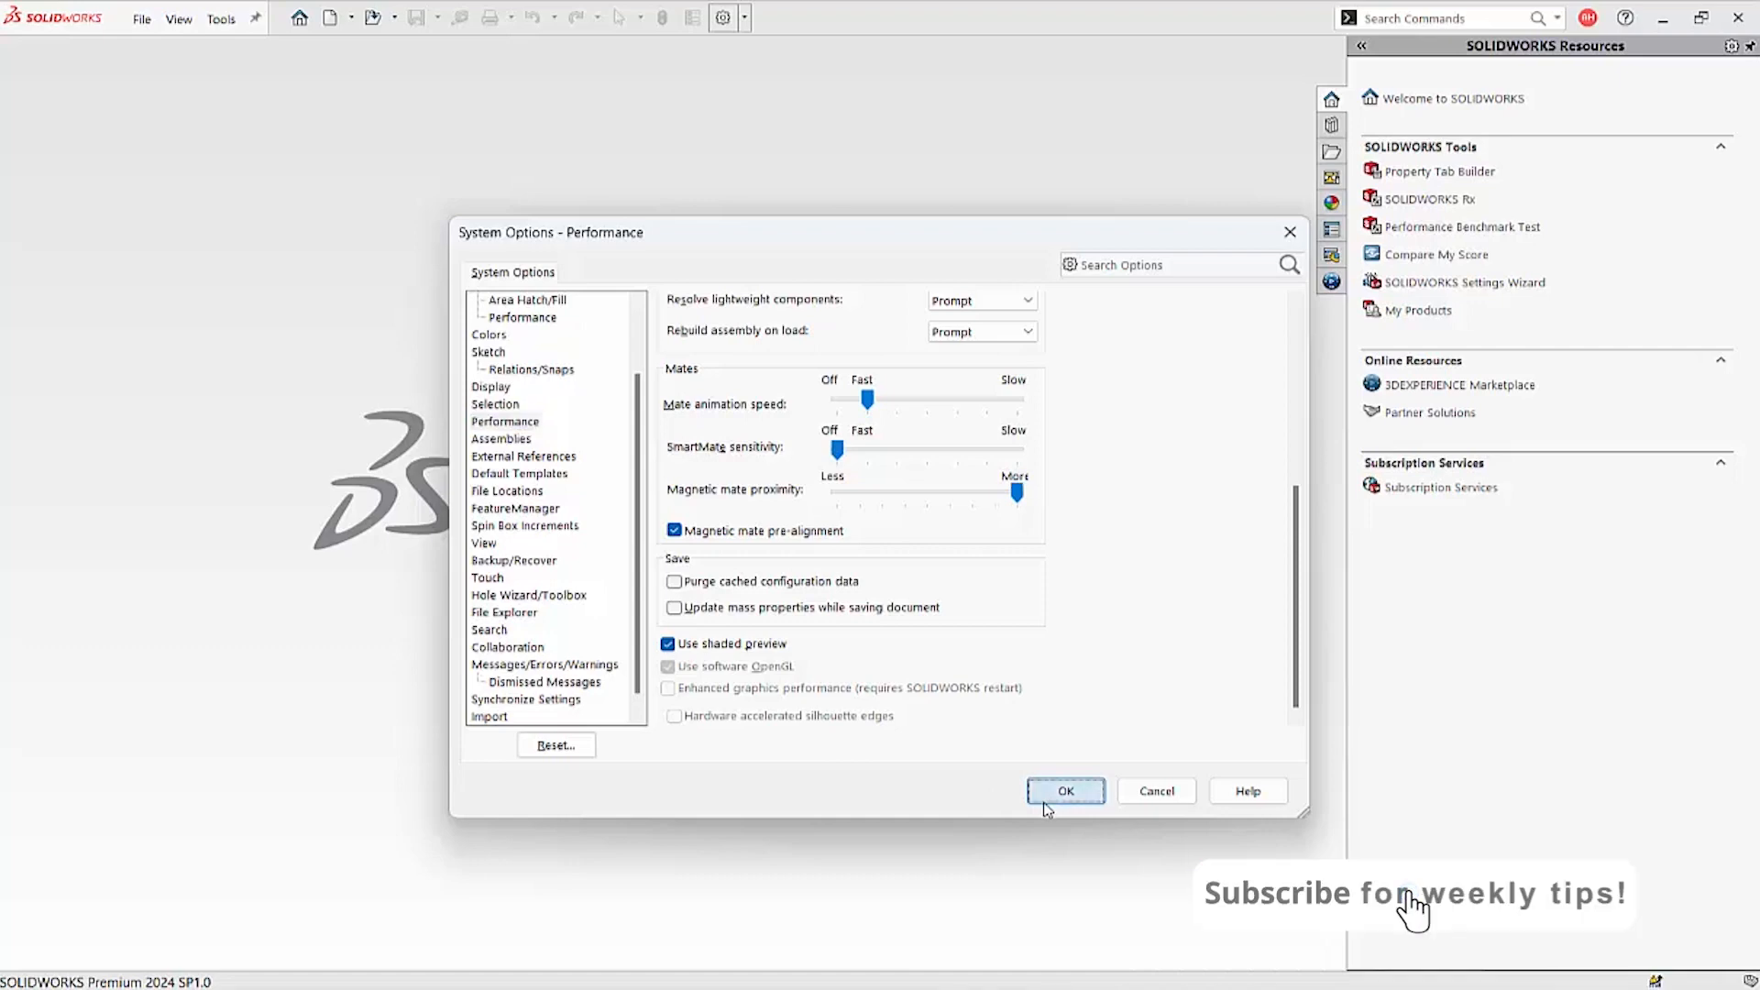
{"action": "left_click", "coordinate": [1064, 792]}
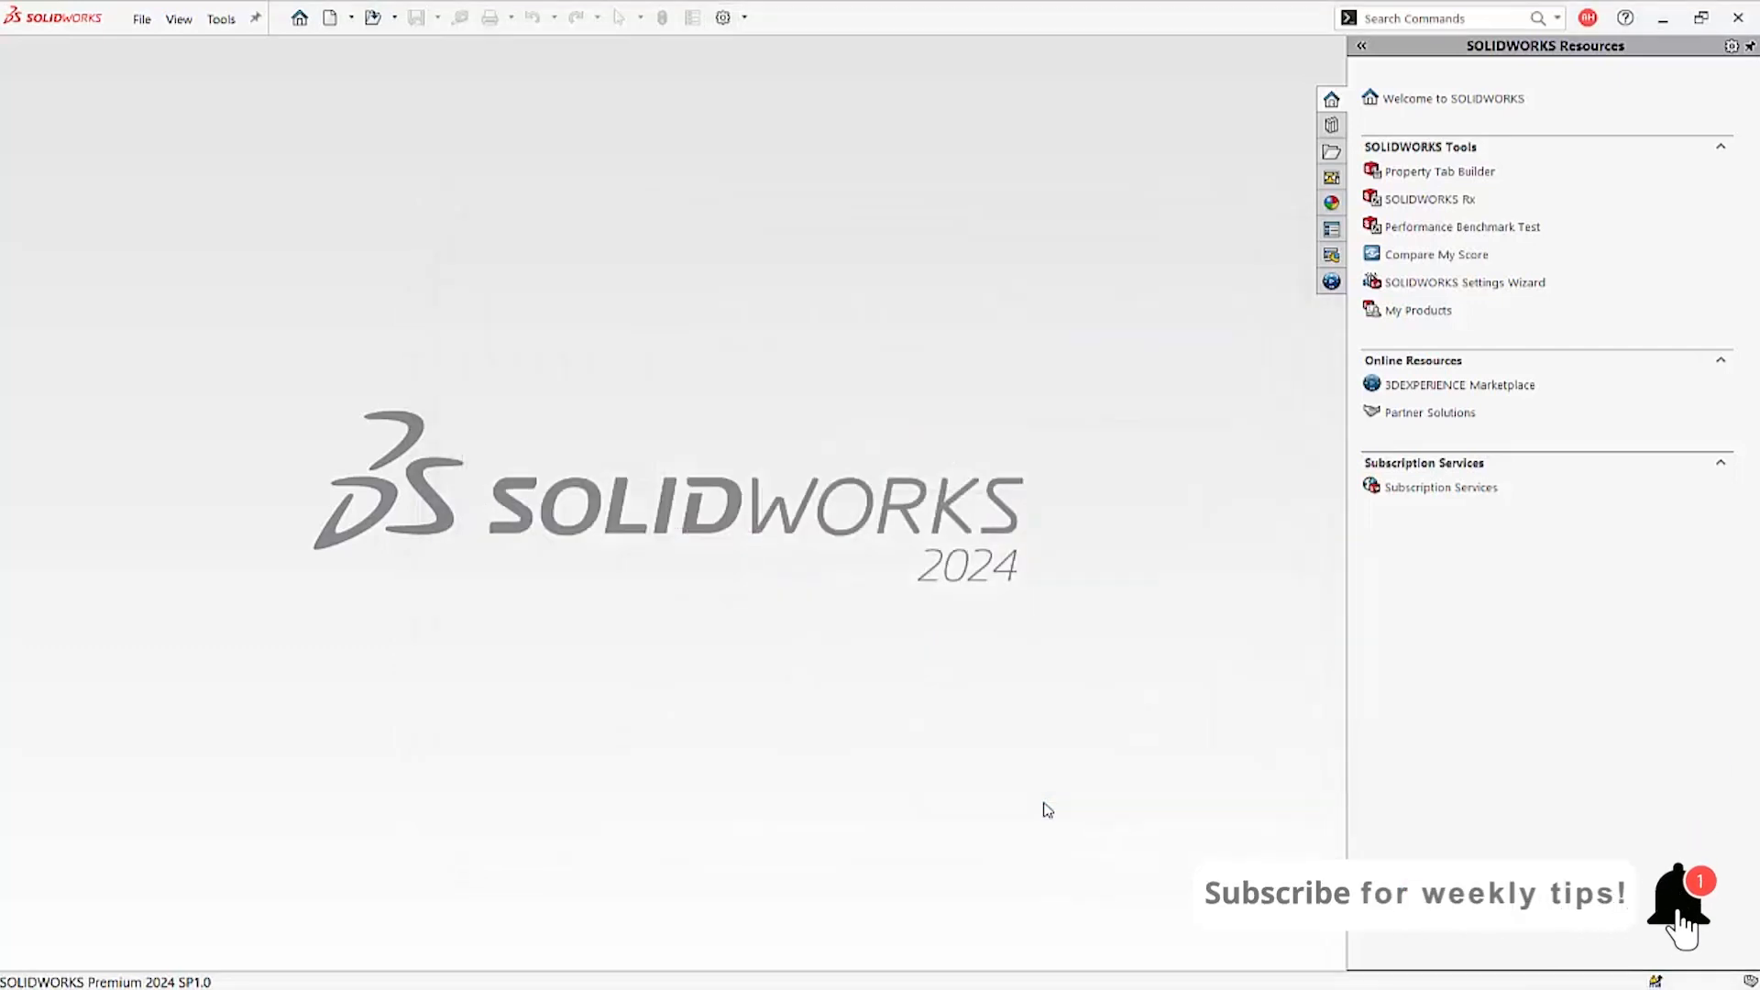